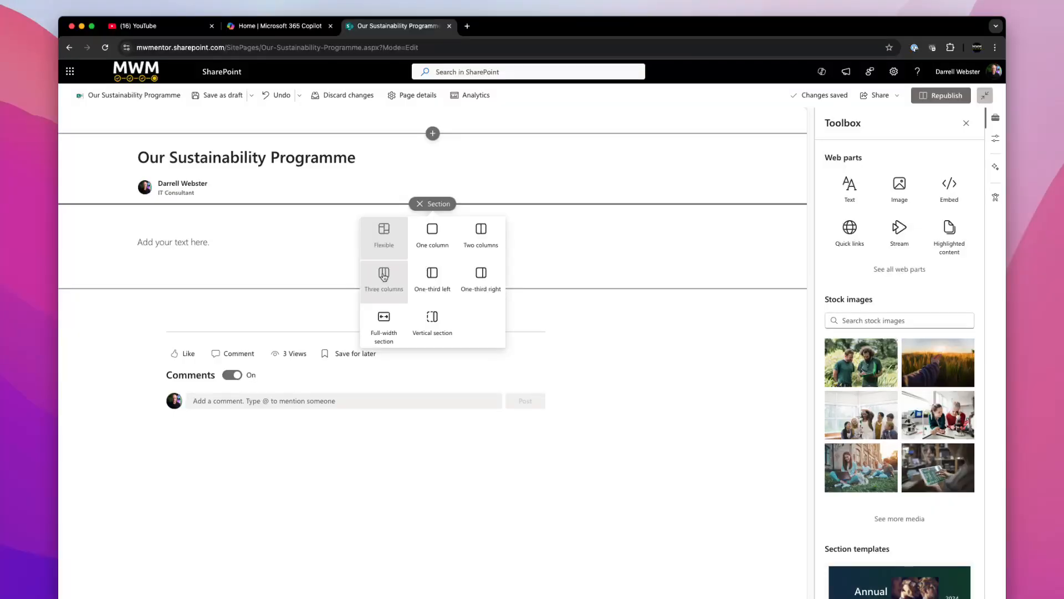
- Add a new three-column section beneath the page title
click(383, 280)
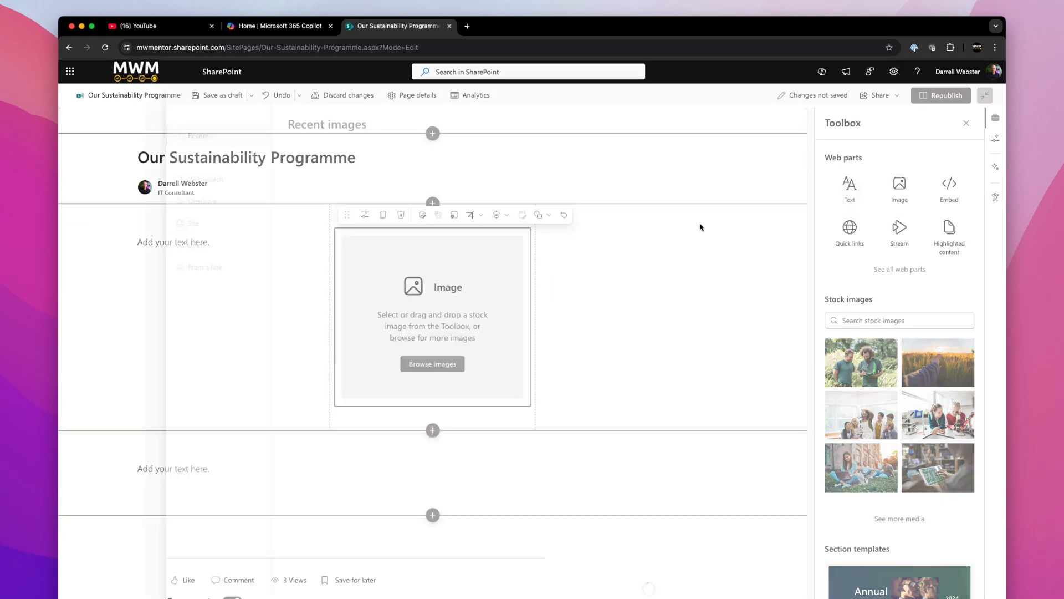
- Insert the presenter's photo from Recent images, then delete the whole three-column section
click(432, 363)
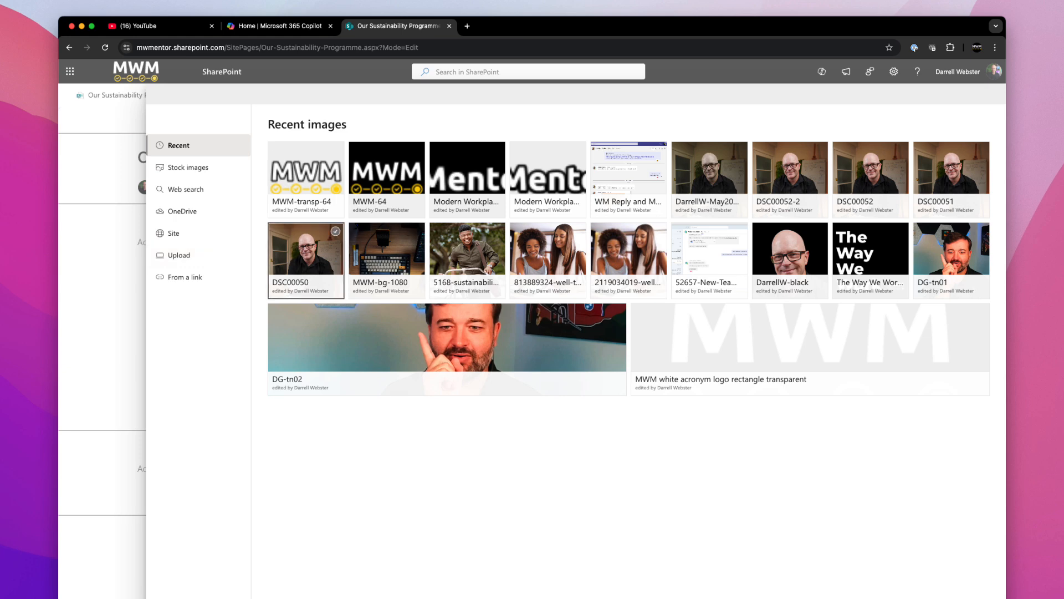
click(306, 247)
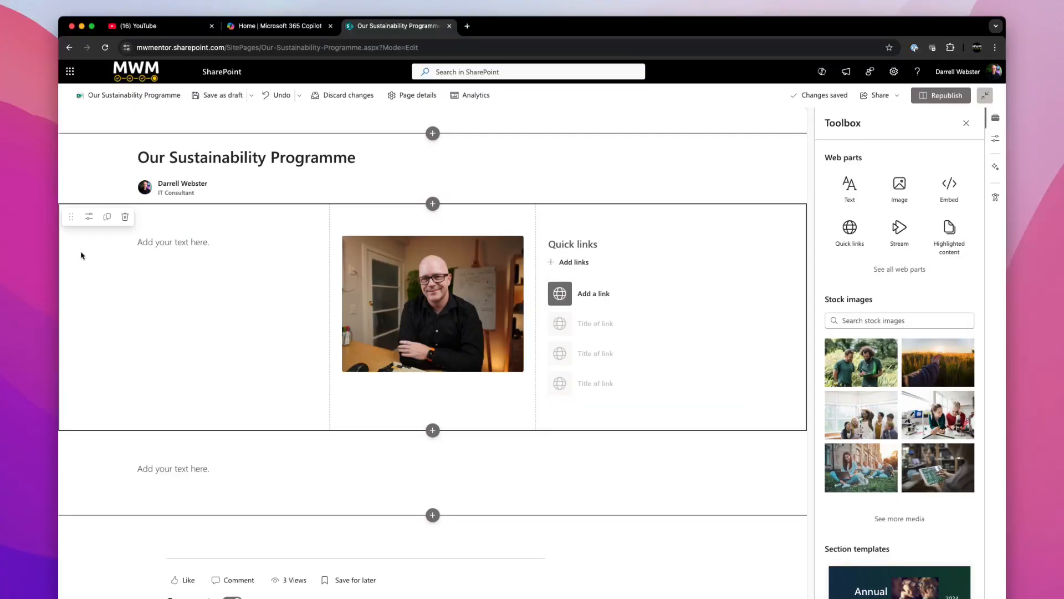
click(125, 216)
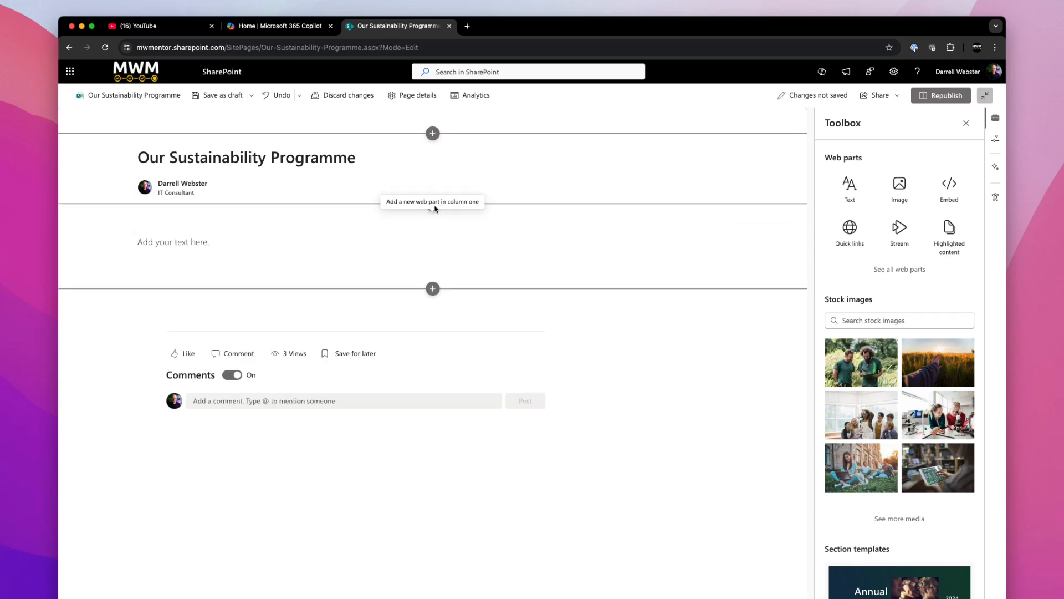